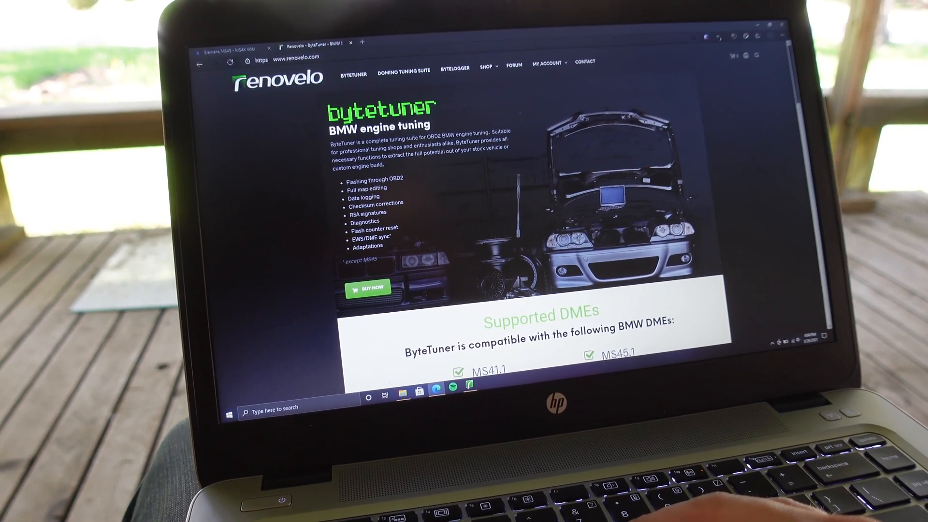
Step: Scroll to the ByteTuner Supported DMEs list and mark the MSS52 entry
scroll(down, 3)
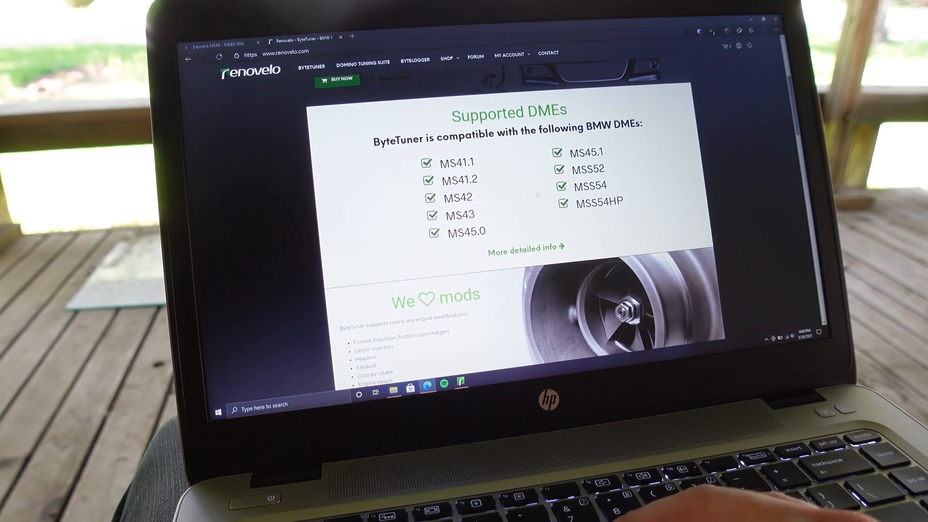
drag(450, 163, 491, 216)
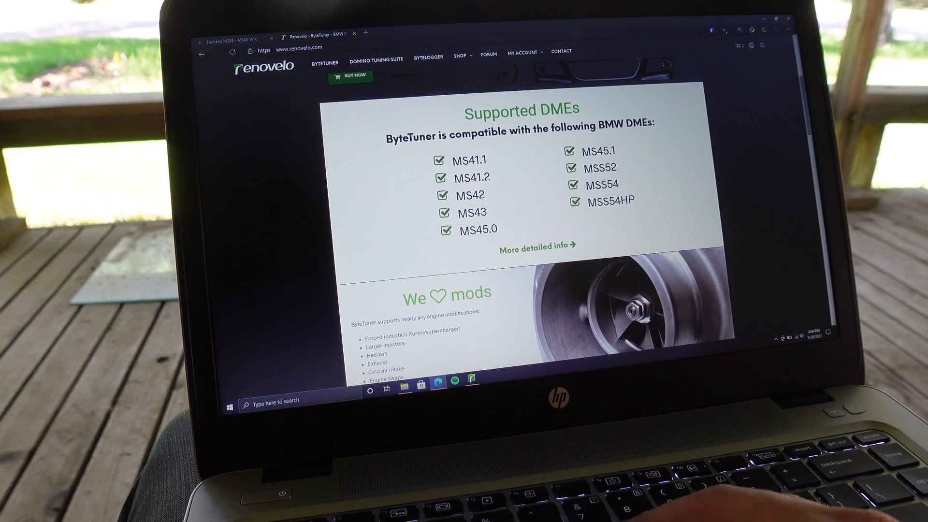
double_click(612, 168)
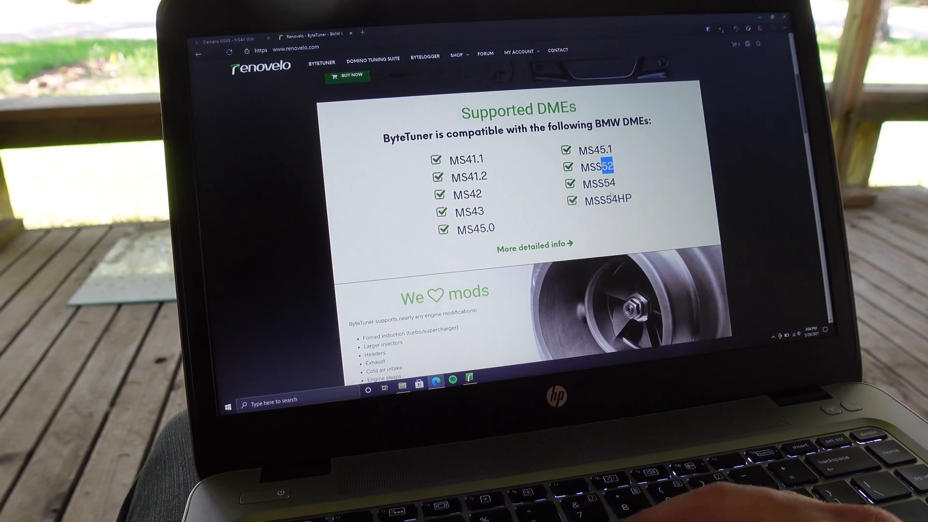
Step: Scroll down to the Data logging feature description
scroll(down, 3)
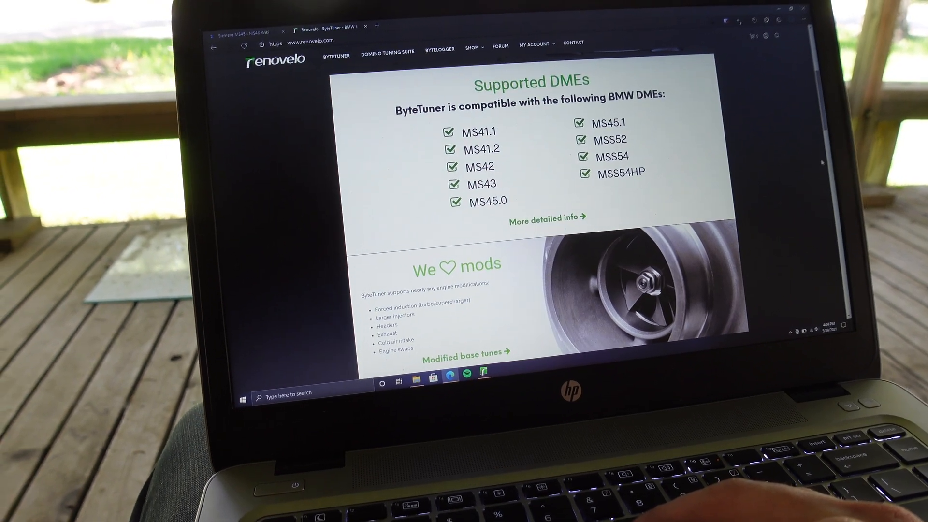
scroll(down, 3)
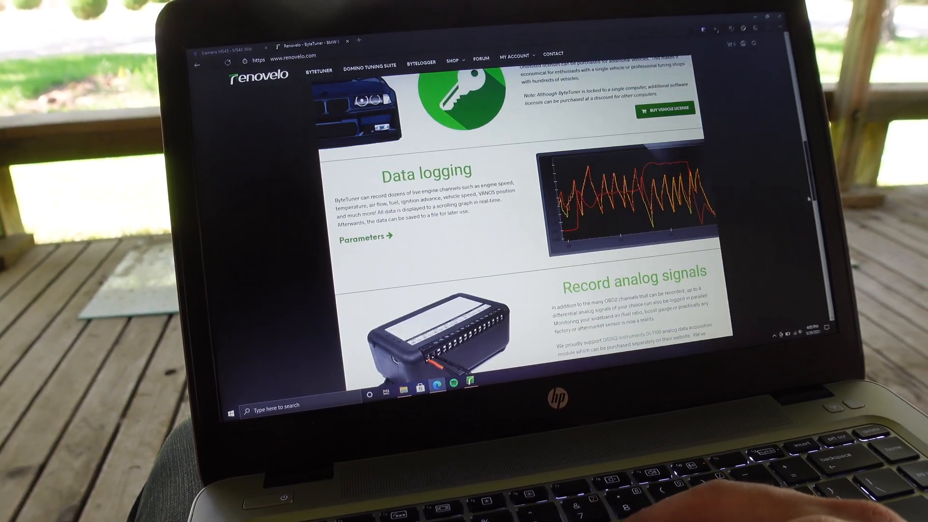
scroll(up, 3)
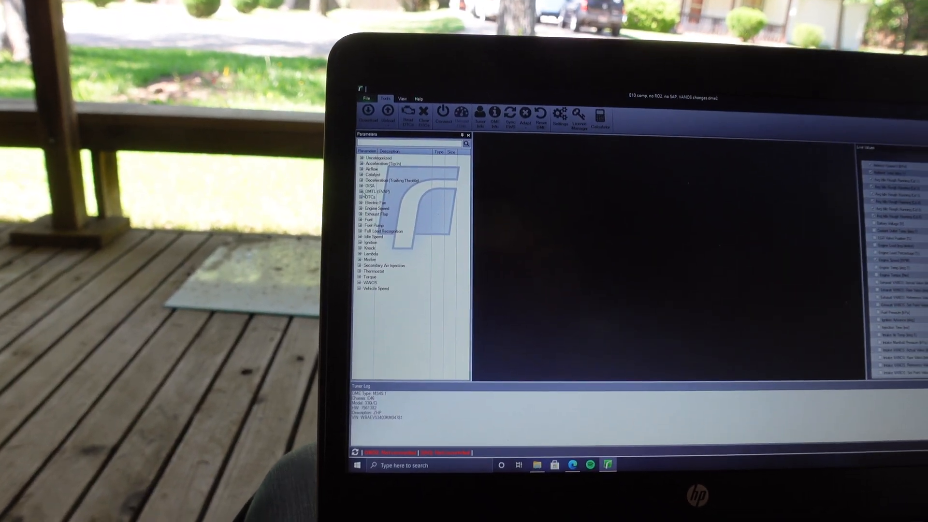
Step: Open ByteTuner Help.pdf in the browser and scroll through it
click(361, 197)
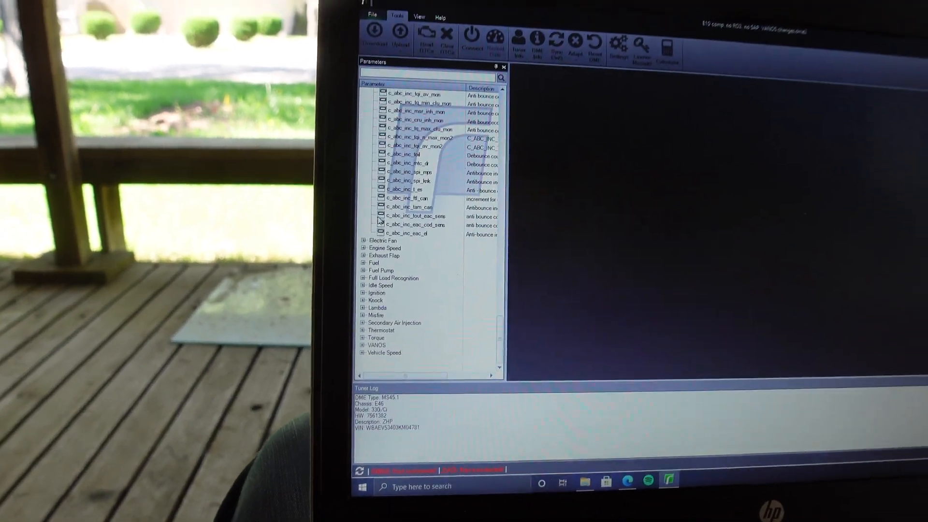
click(364, 240)
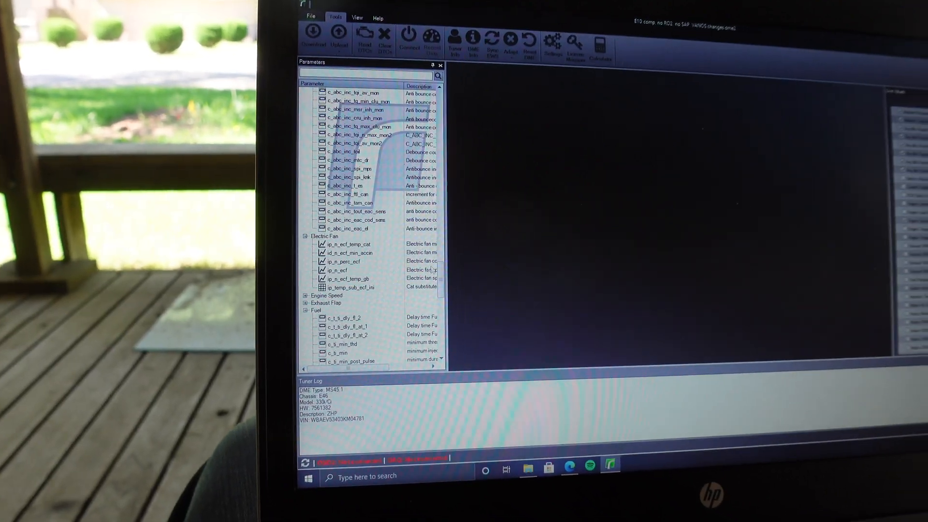
scroll(down, 3)
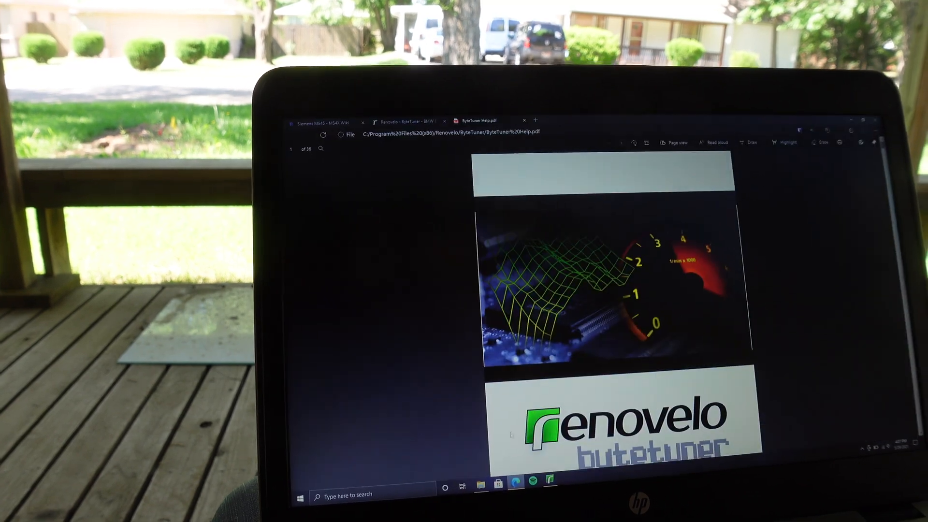
Step: Switch to the Siemens MS45 wiki tab and highlight the Cat Delete and Secondary Air notes
click(323, 121)
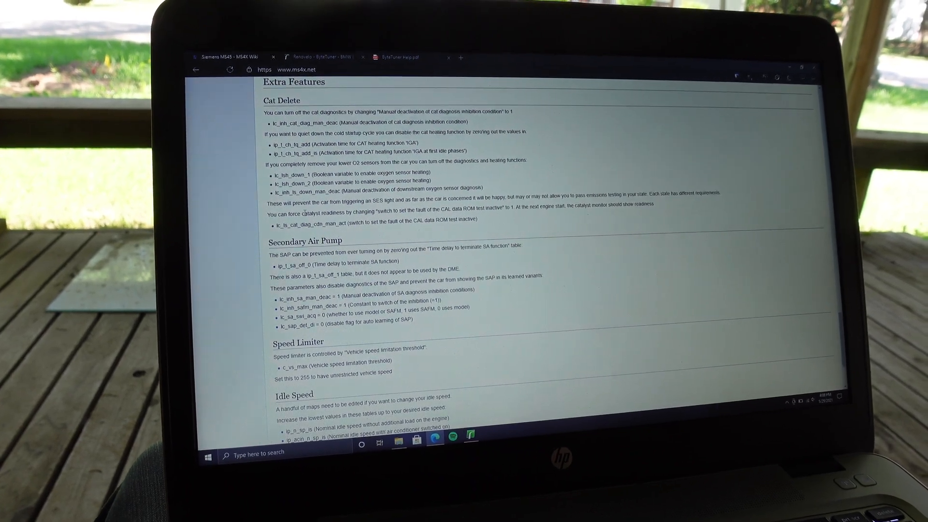
drag(302, 211, 352, 211)
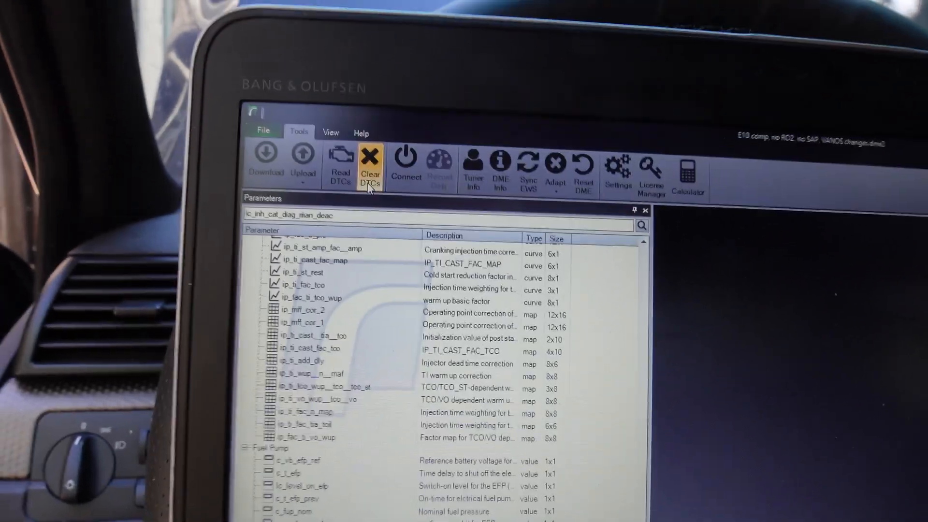
Step: Select the E10 tune's Parameters search box to find lc_inh_cat_diag_man_deac
click(554, 172)
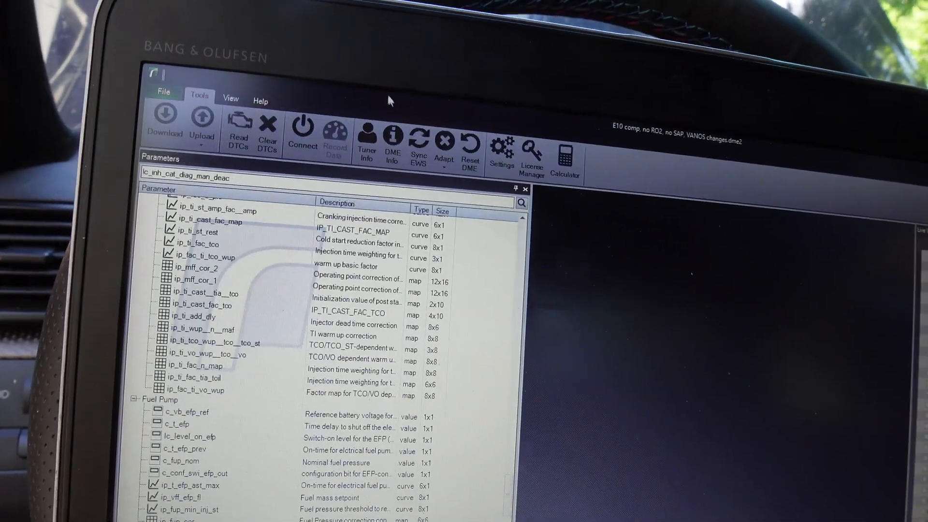
click(432, 145)
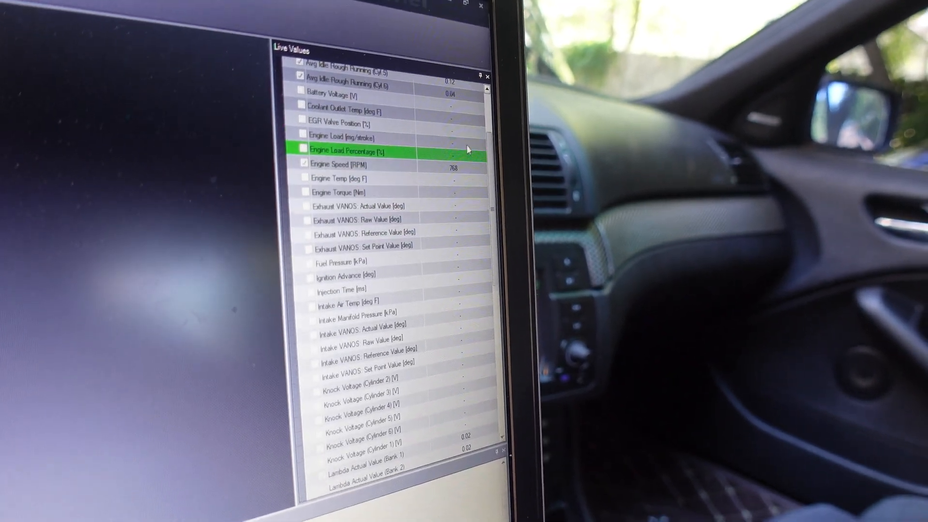
scroll(down, 3)
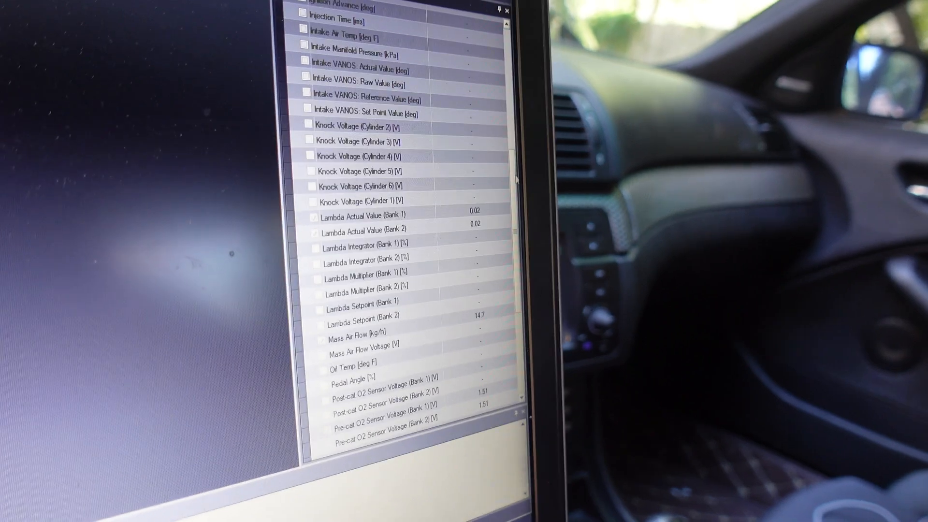